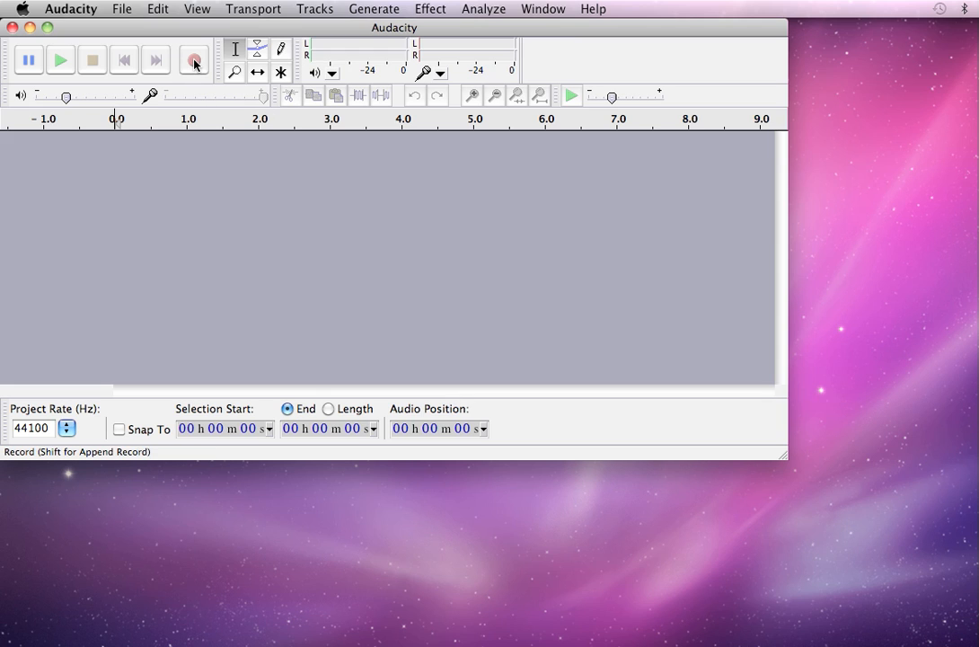
{"action": "mouse_move", "coordinate": [194, 61]}
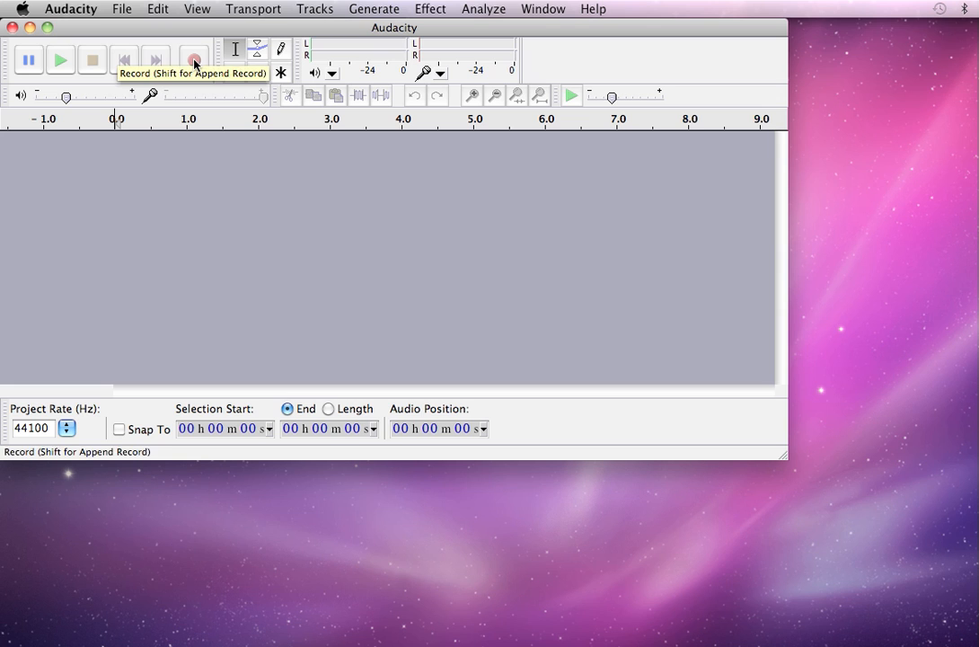
Record about four seconds of speech into a new mono track, then stop recording.
{"action": "left_click", "coordinate": [194, 59]}
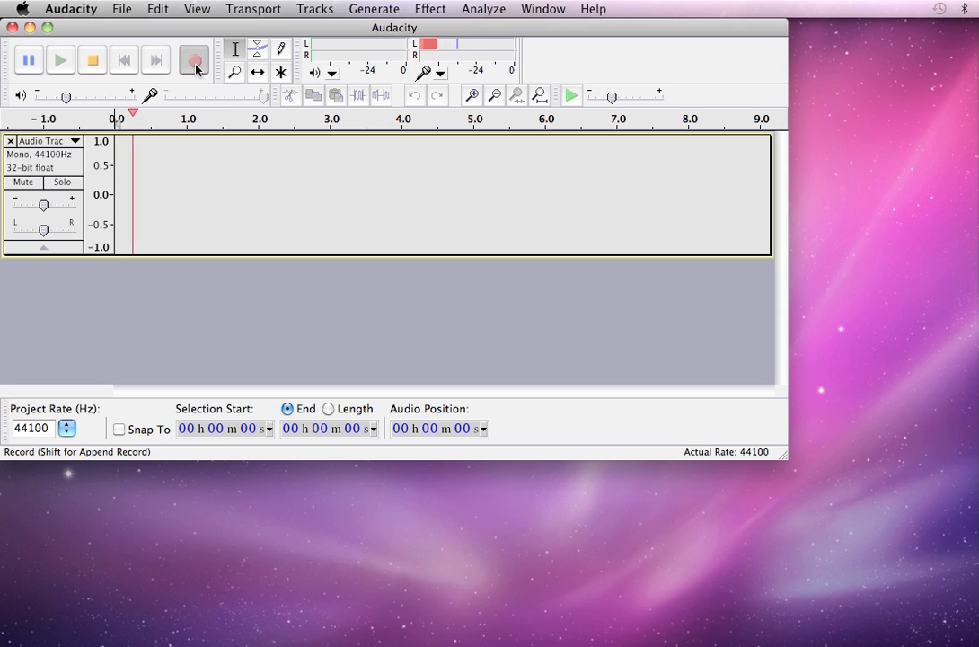
{"action": "left_click", "coordinate": [194, 59]}
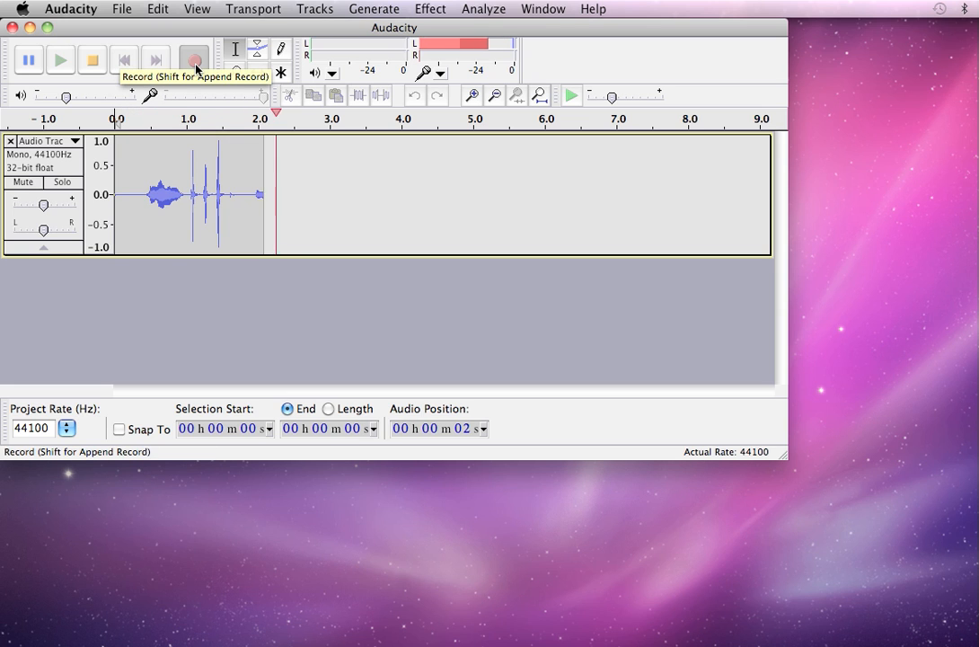
{"action": "left_click", "coordinate": [91, 59]}
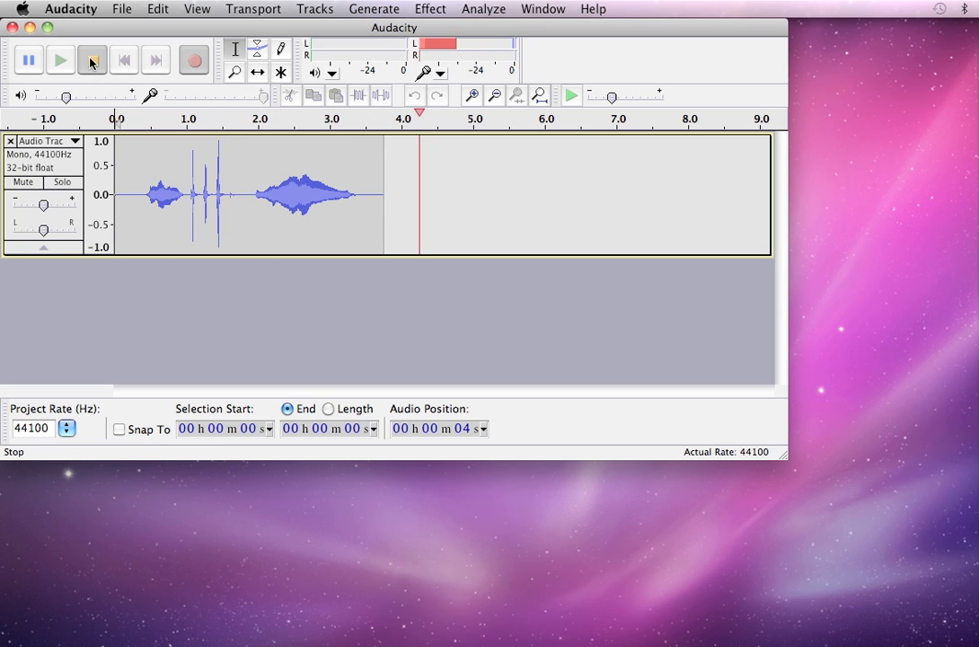
{"action": "left_click", "coordinate": [92, 59]}
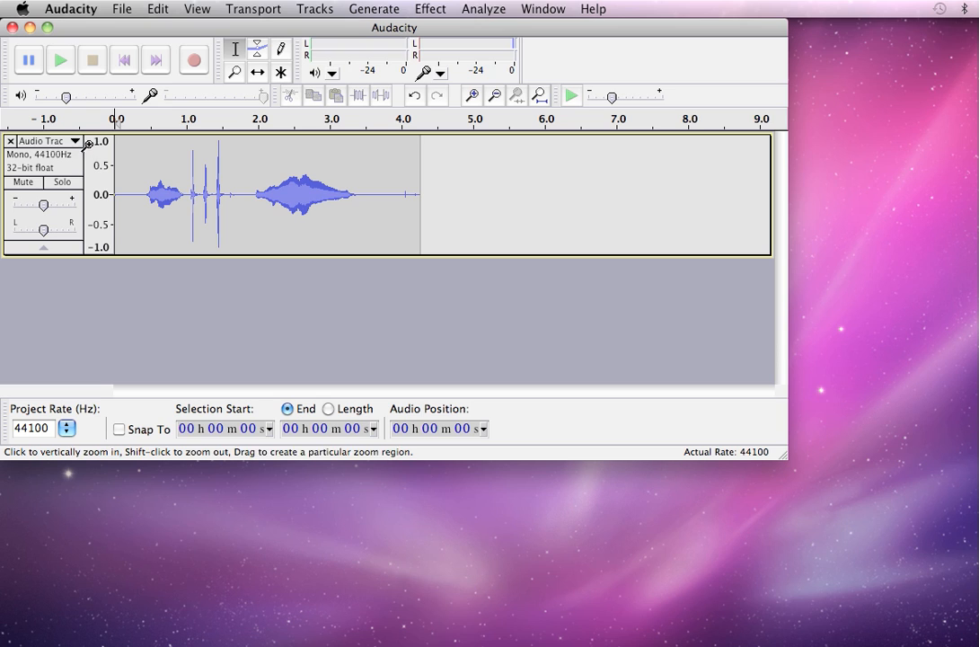
Bring up the recorded track's dropdown menu to reach its display options.
{"action": "left_click", "coordinate": [75, 141]}
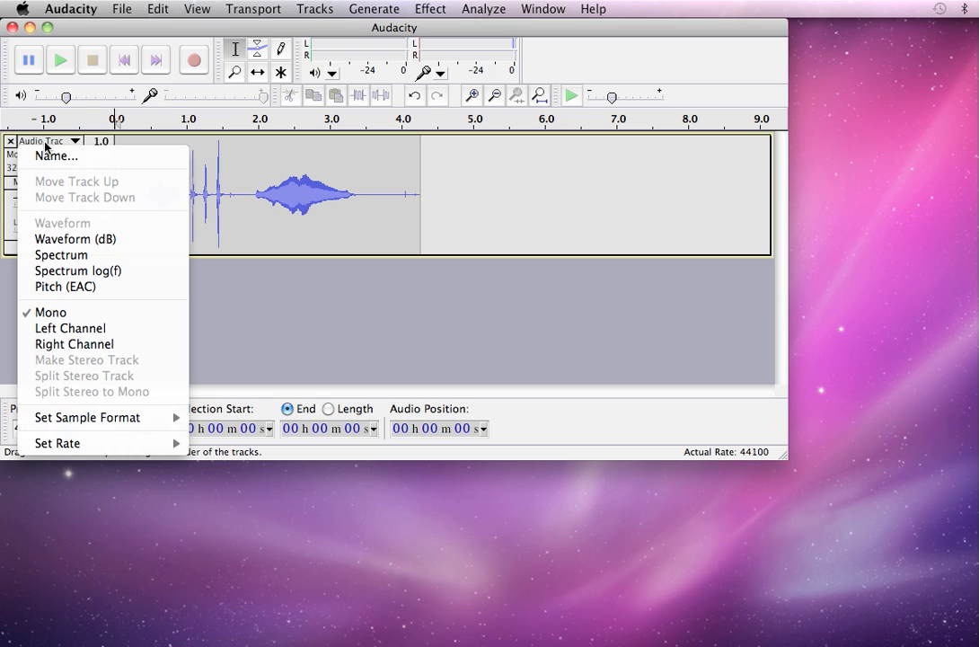
{"action": "mouse_move", "coordinate": [75, 239]}
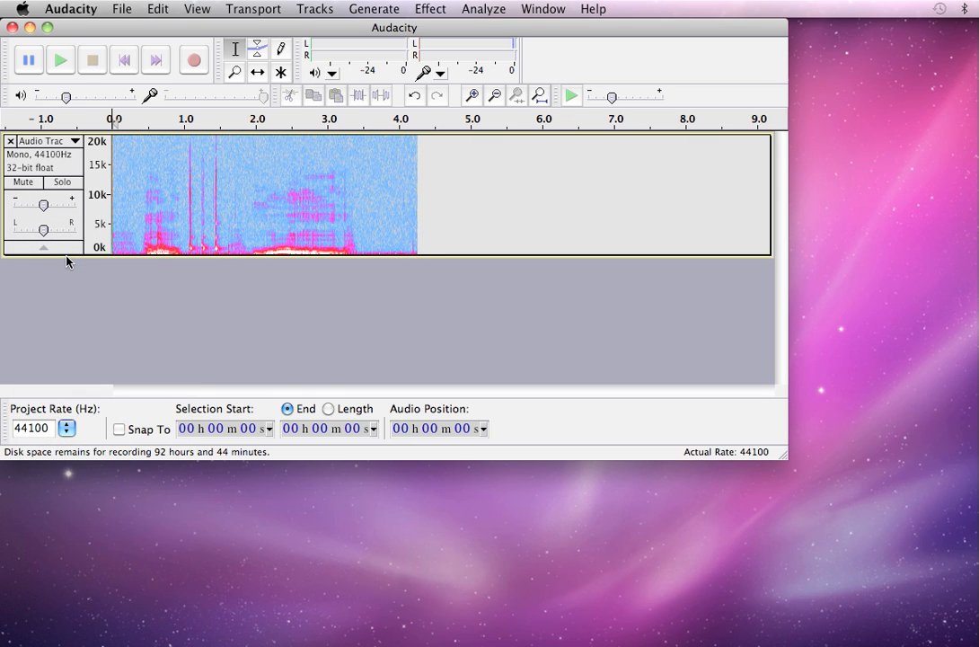
{"action": "mouse_move", "coordinate": [280, 234]}
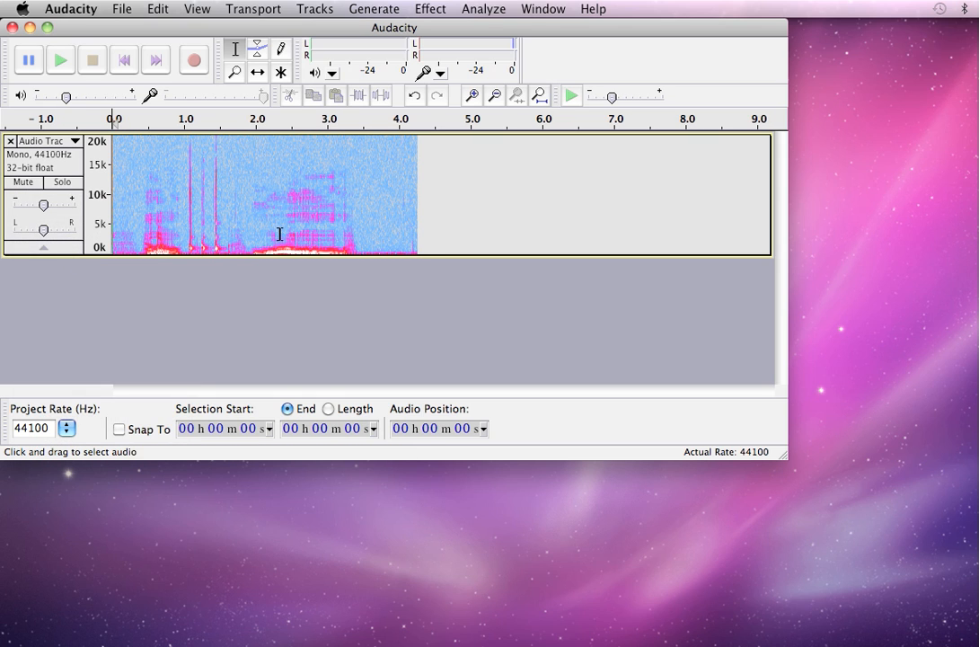
{"action": "mouse_move", "coordinate": [438, 295]}
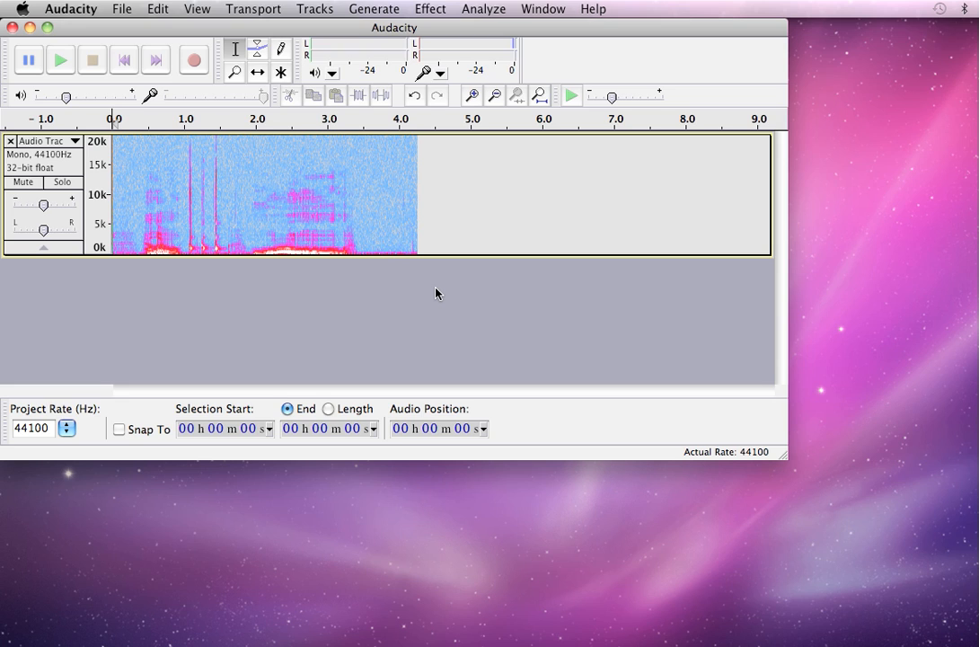
{"action": "mouse_move", "coordinate": [257, 287]}
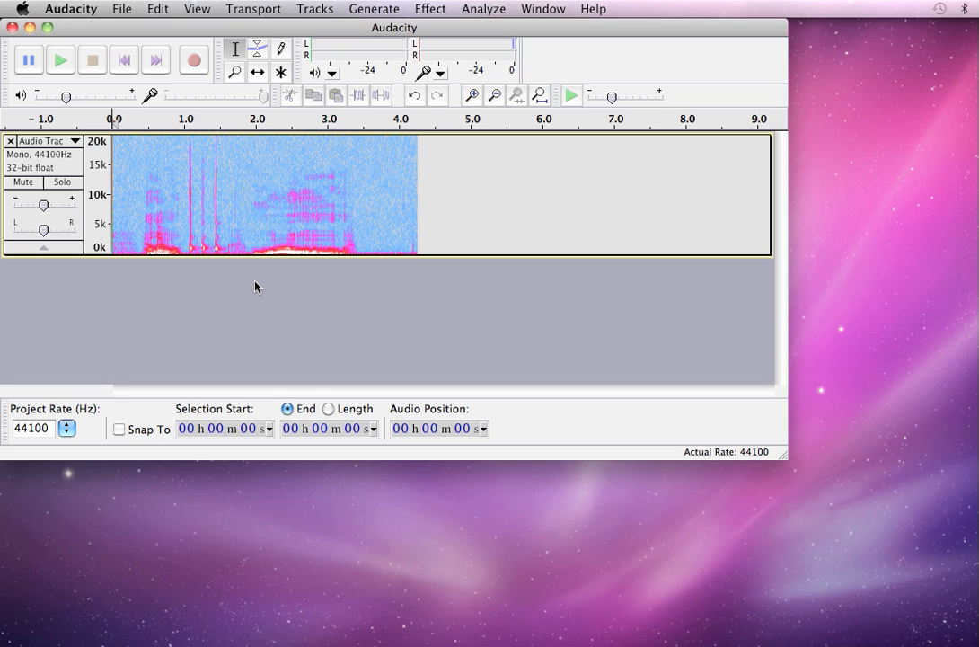
{"action": "mouse_move", "coordinate": [787, 458]}
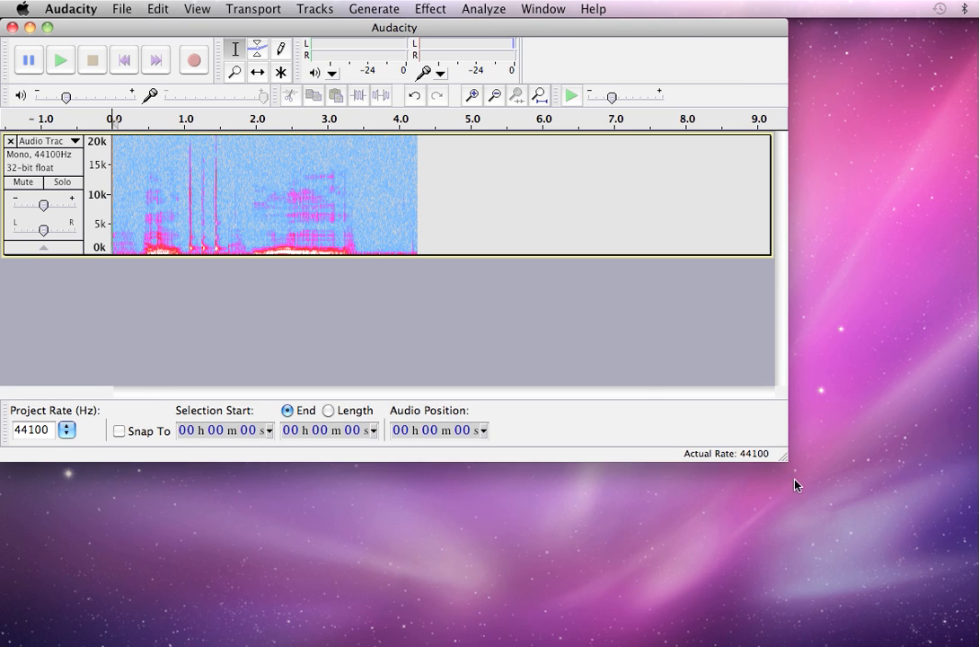
Maximize the Audacity window and drag the spectrogram track's bottom edge down to make it much taller.
{"action": "left_click", "coordinate": [47, 27]}
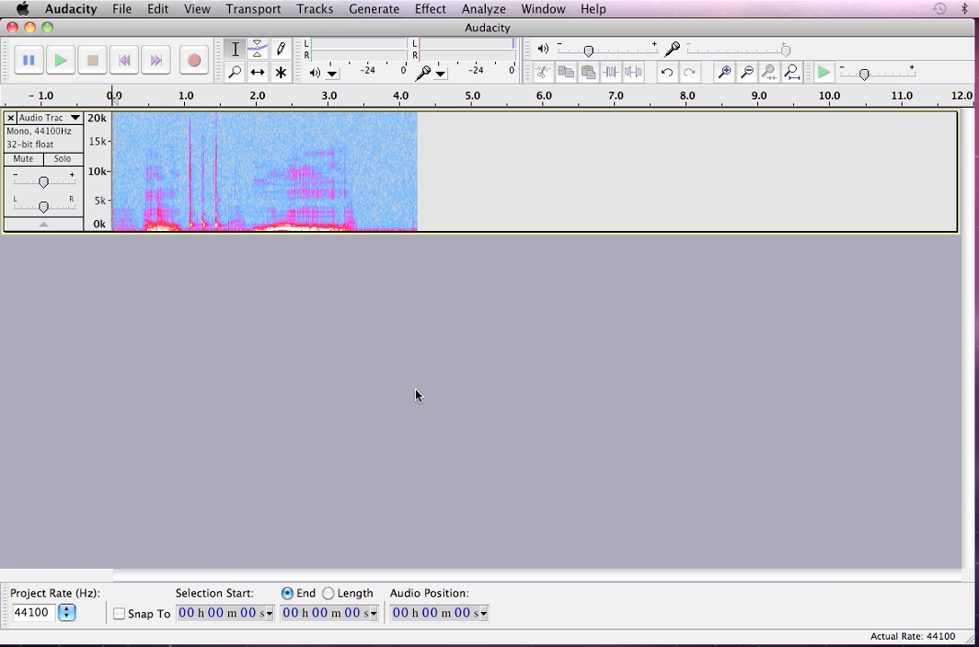
{"action": "mouse_move", "coordinate": [198, 234]}
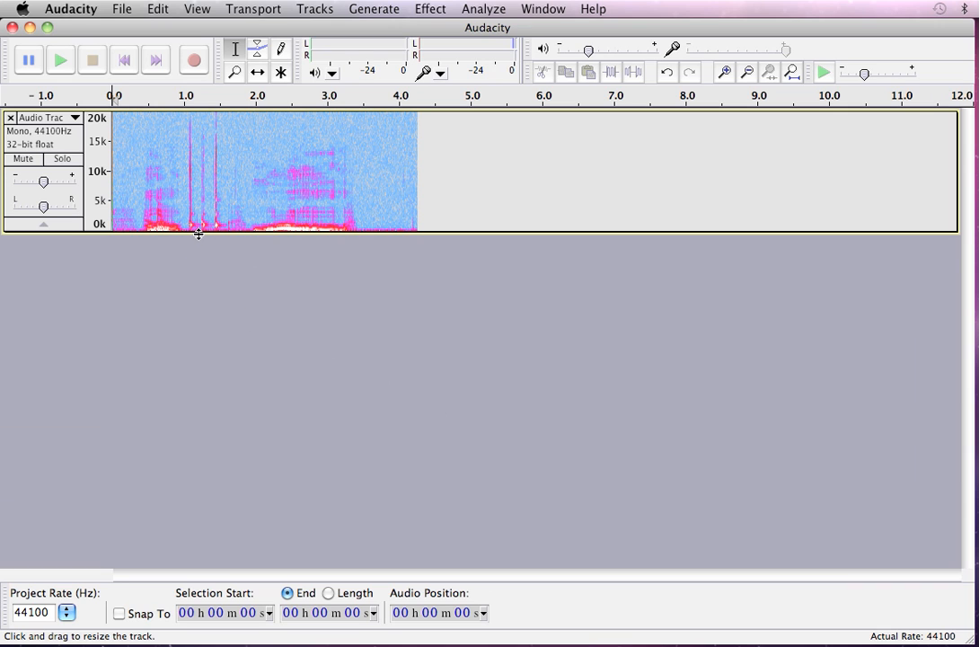
{"action": "left_click_drag", "start_coordinate": [198, 233], "coordinate": [208, 499]}
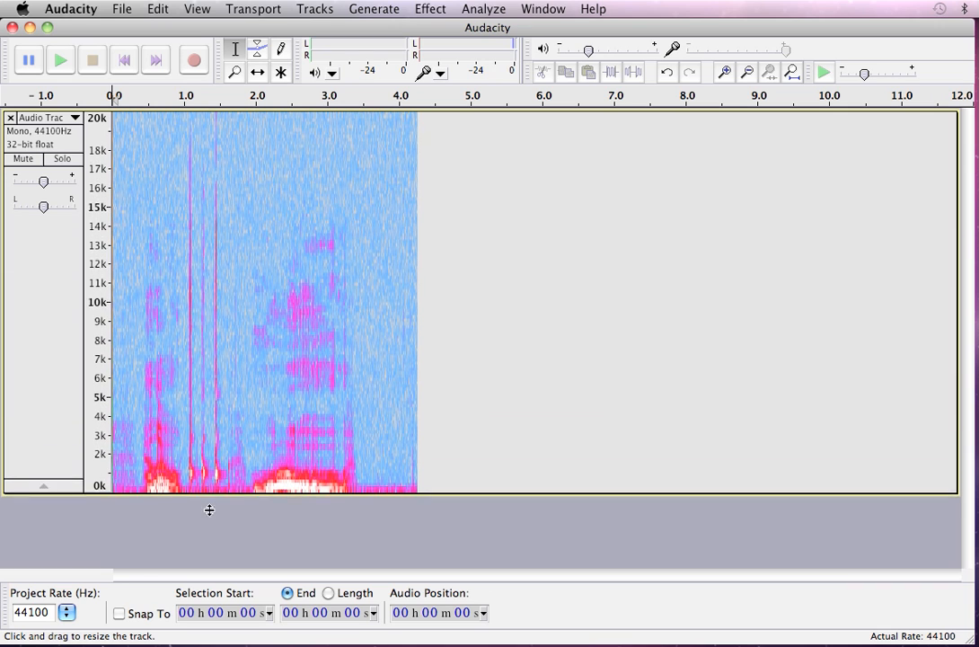
{"action": "left_click_drag", "start_coordinate": [209, 500], "coordinate": [209, 561]}
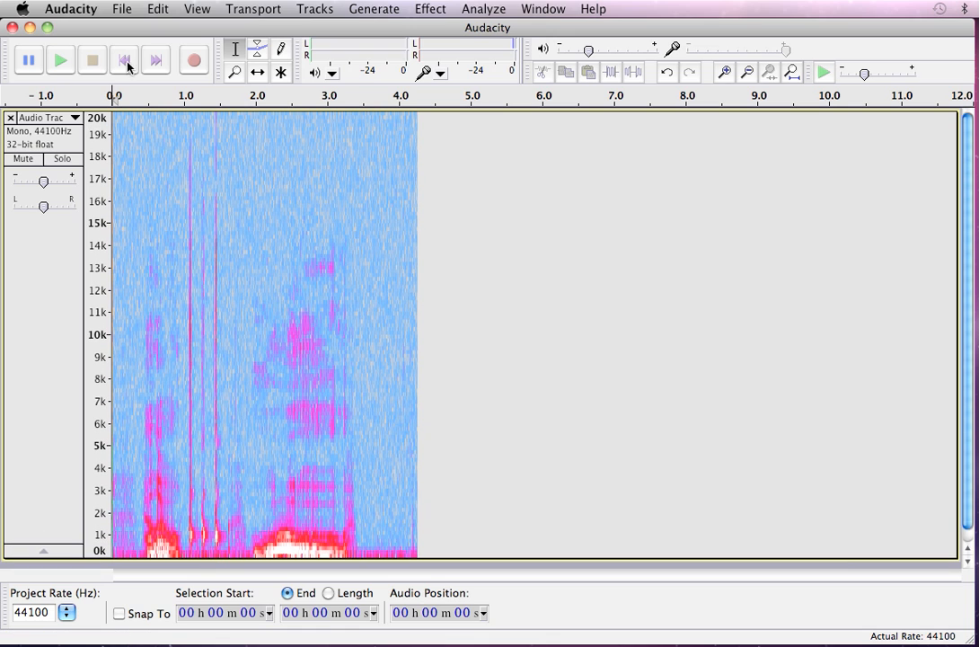
Play back the enlarged spectrogram clip and stop playback.
{"action": "left_click", "coordinate": [60, 59]}
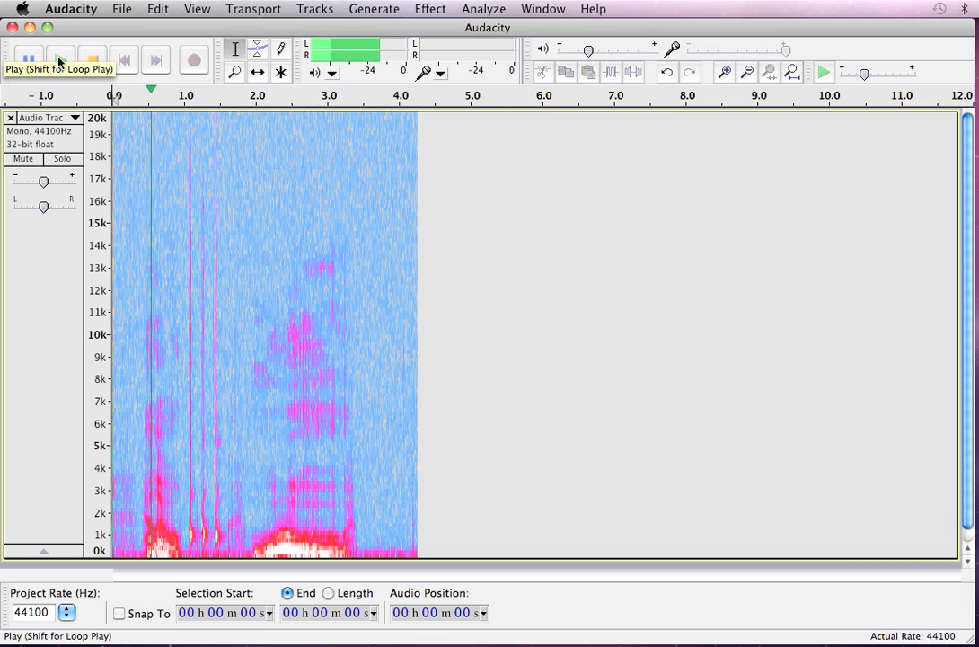
{"action": "left_click", "coordinate": [61, 59]}
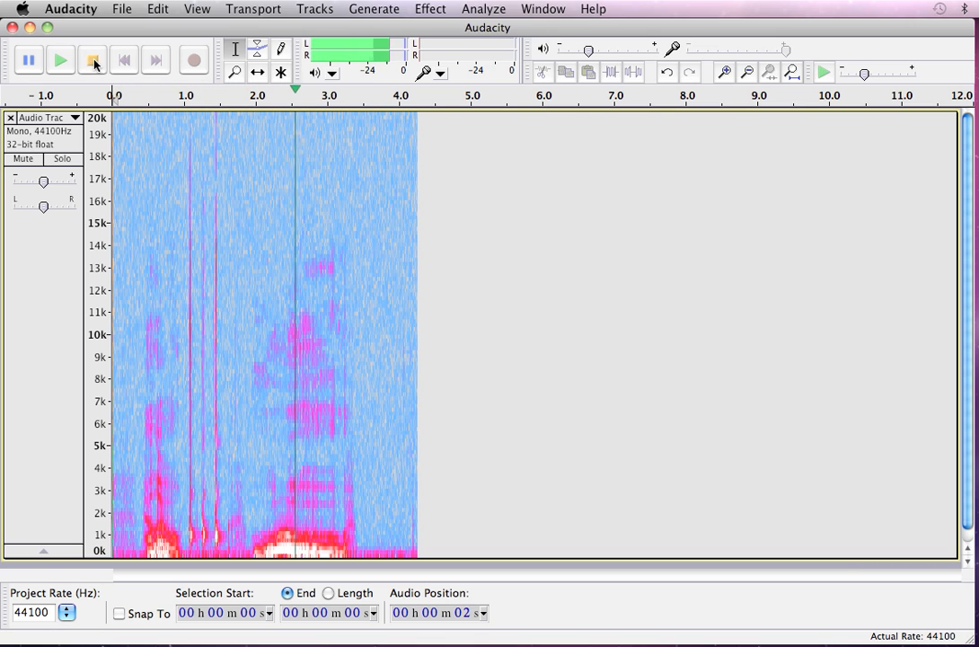
{"action": "left_click", "coordinate": [92, 60]}
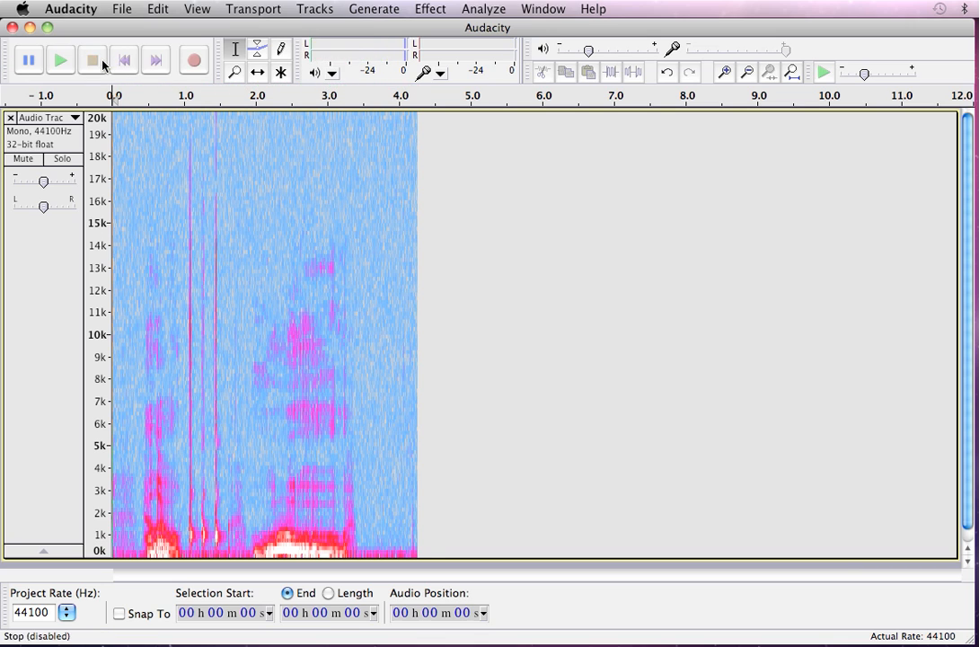
{"action": "mouse_move", "coordinate": [399, 295]}
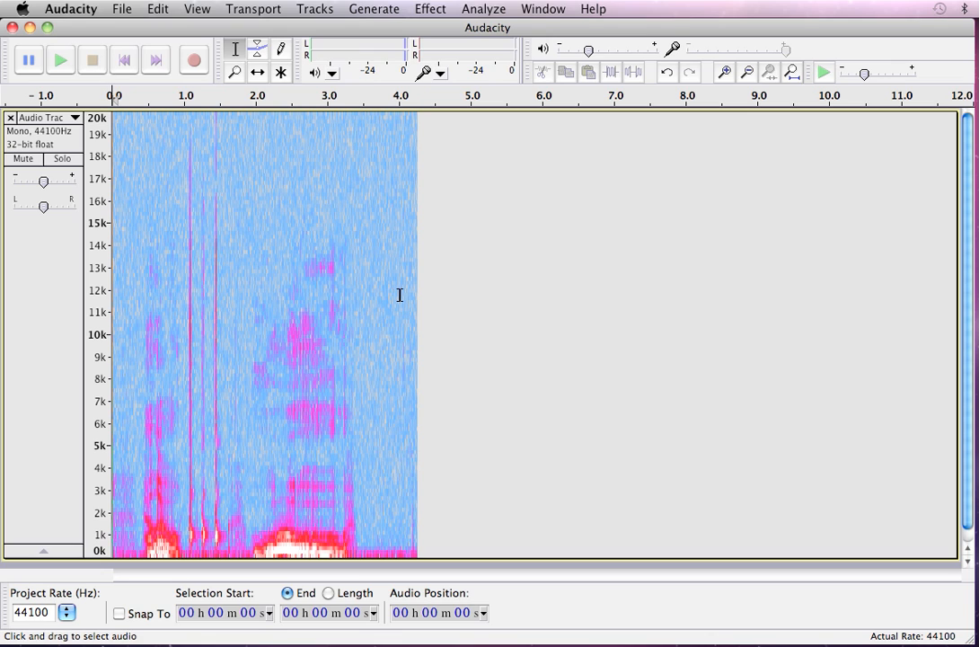
{"action": "mouse_move", "coordinate": [348, 266]}
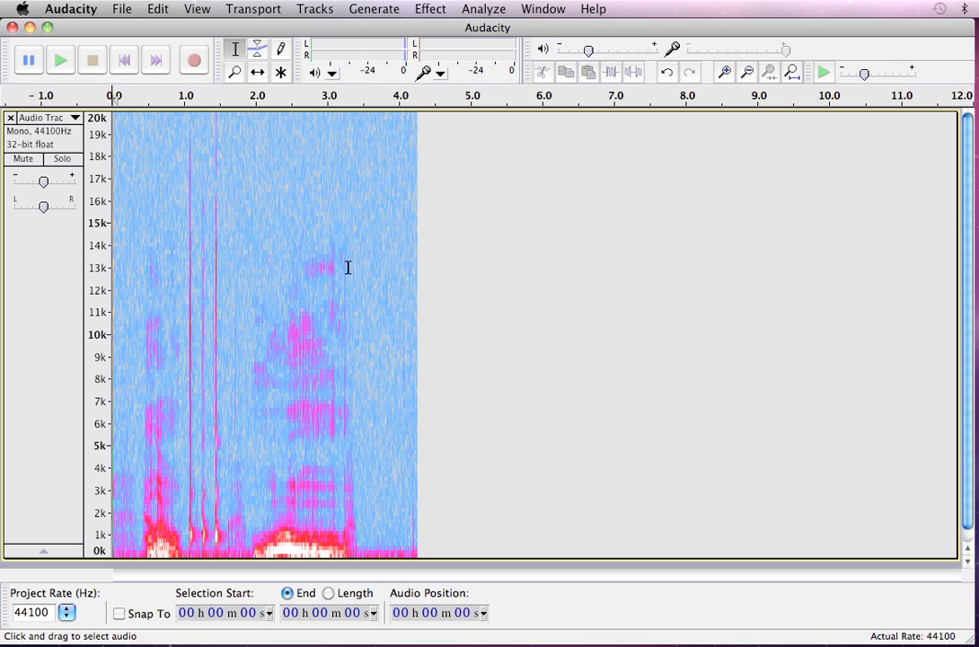
{"action": "mouse_move", "coordinate": [424, 305]}
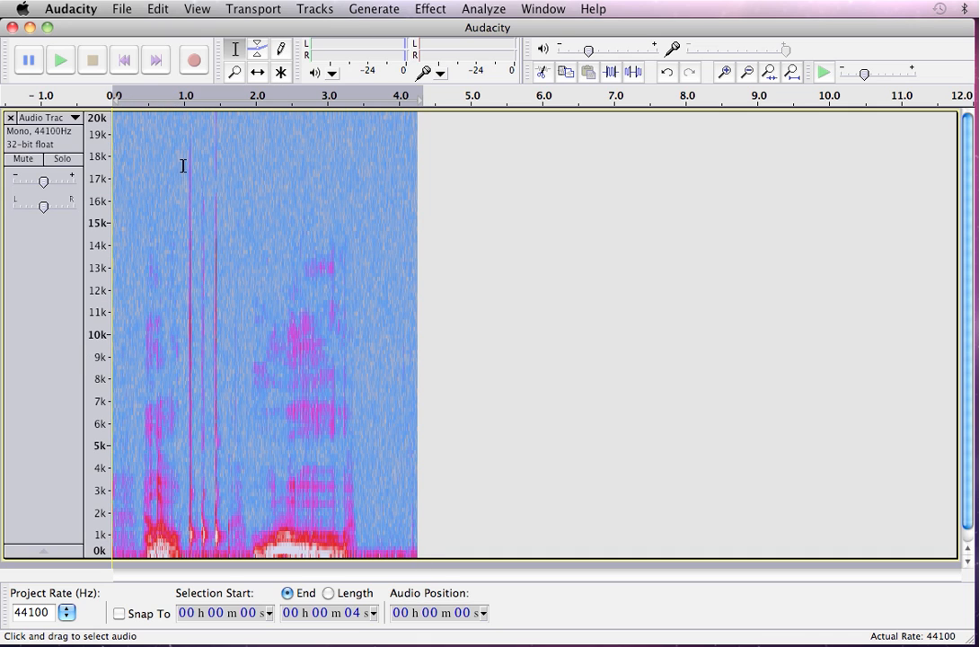
Zoom to the selection so the four-second clip spans the full track width.
{"action": "left_click", "coordinate": [198, 9]}
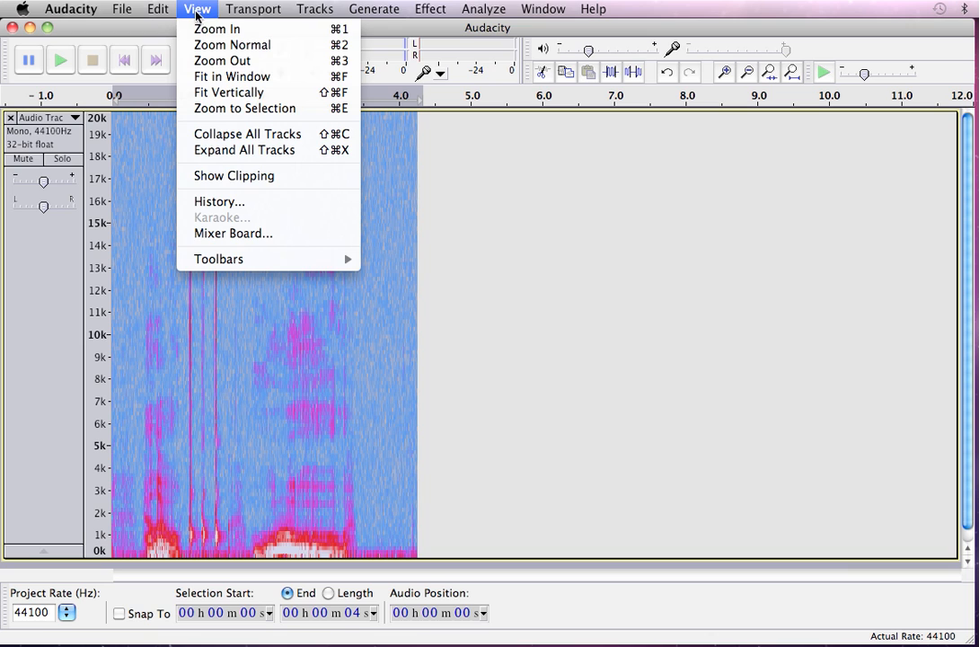
{"action": "mouse_move", "coordinate": [244, 108]}
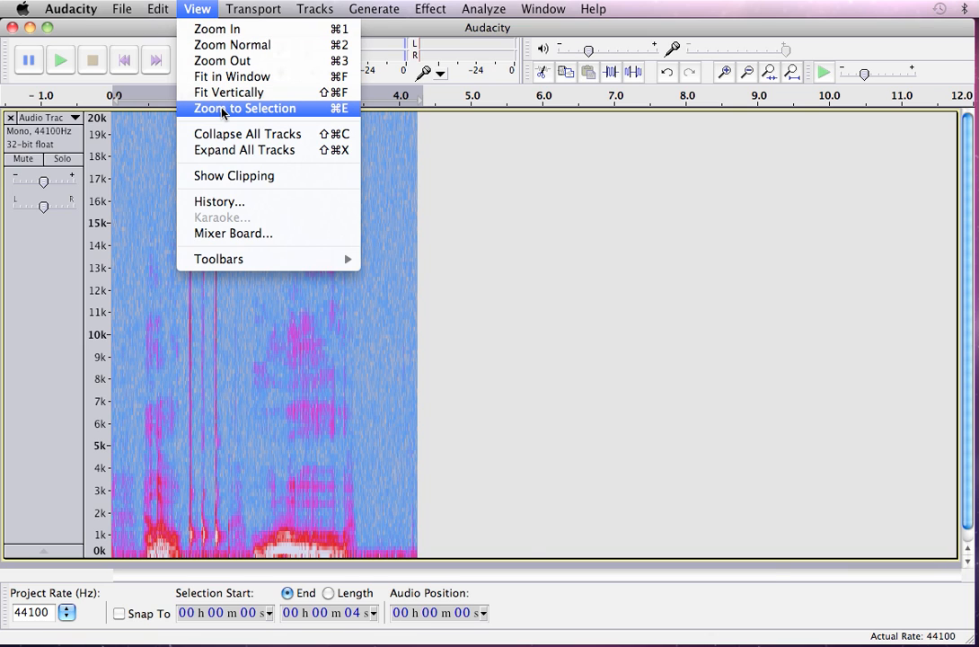
{"action": "left_click", "coordinate": [244, 108]}
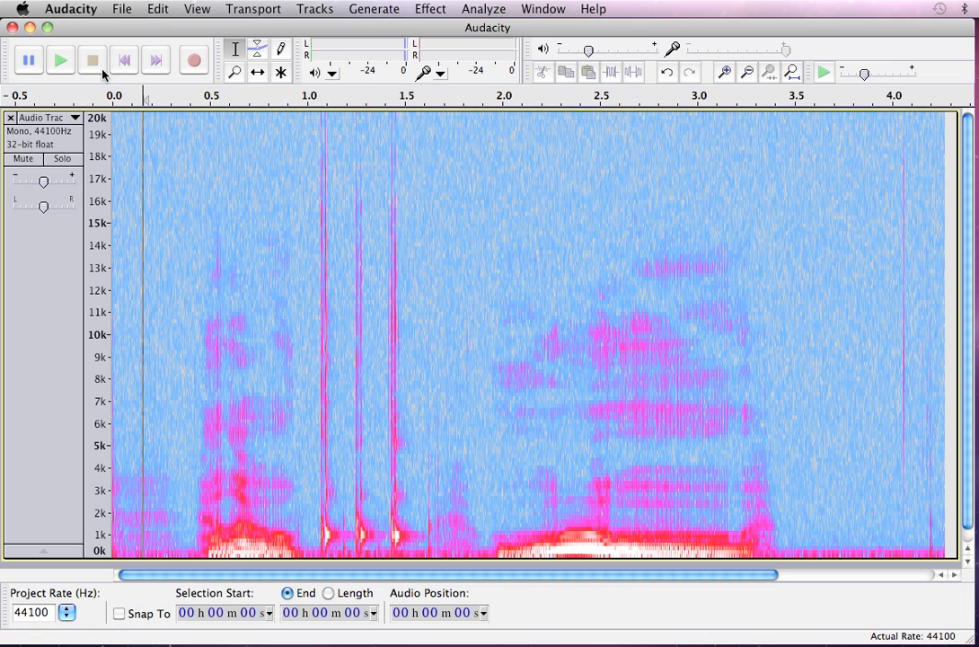
{"action": "left_click", "coordinate": [70, 7]}
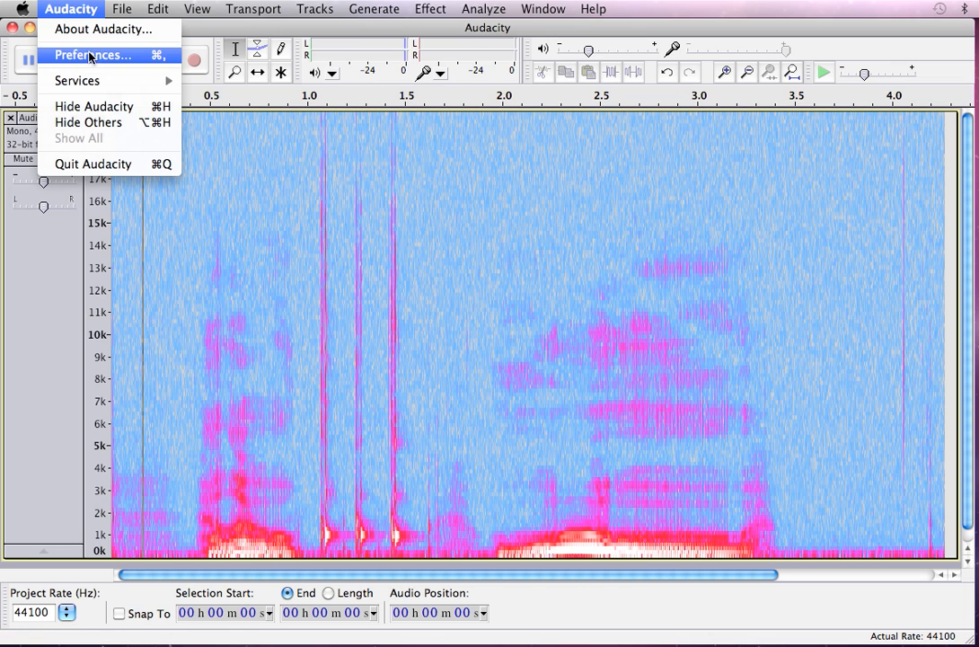
In Spectrograms preferences, set window size to 4096 (most narrowband) and apply it.
{"action": "left_click", "coordinate": [93, 53]}
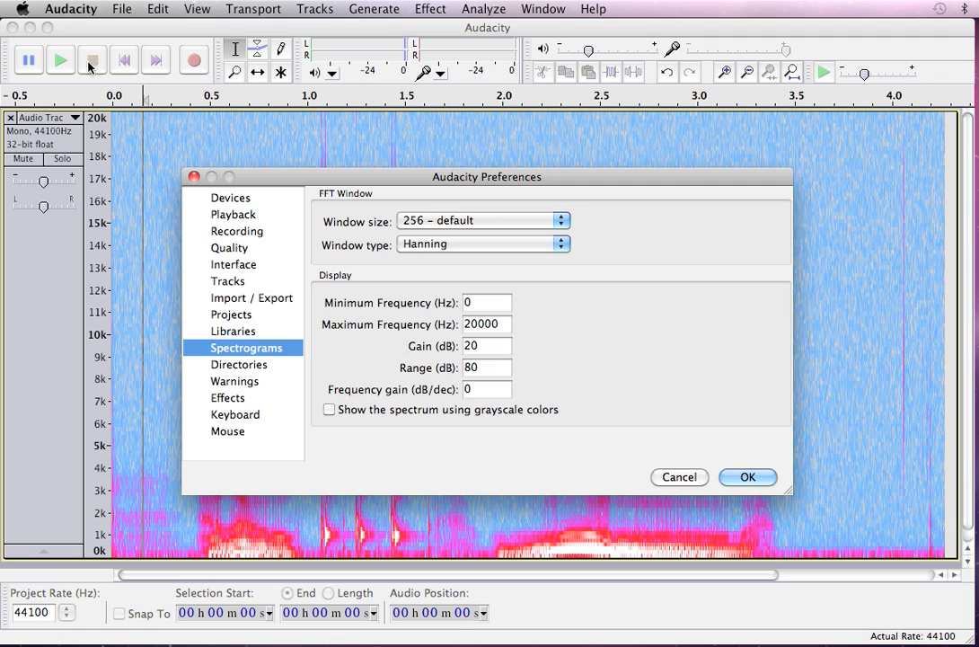
{"action": "mouse_move", "coordinate": [349, 243]}
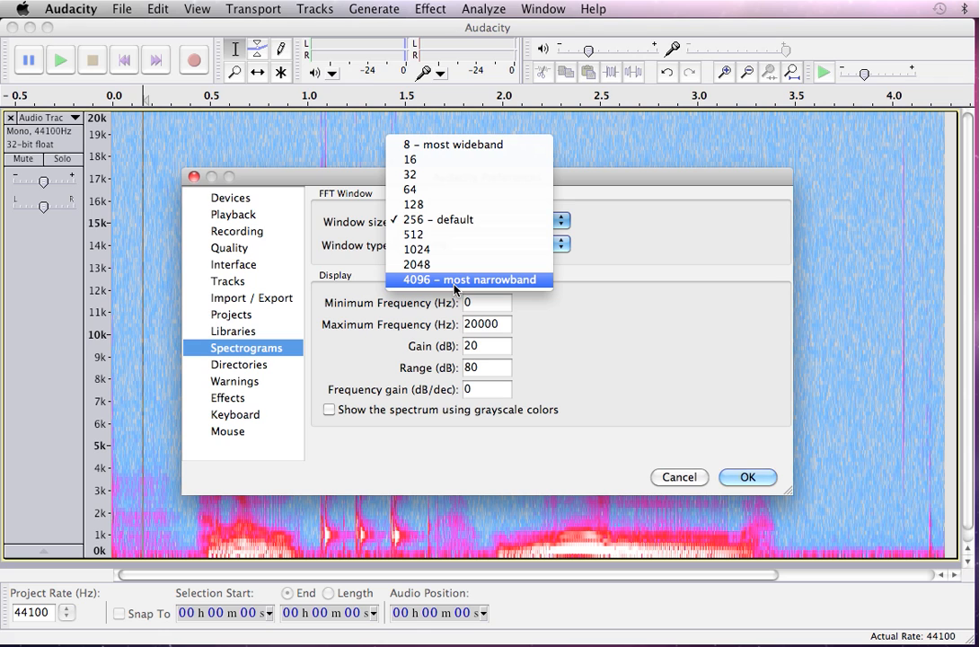
{"action": "left_click", "coordinate": [468, 280]}
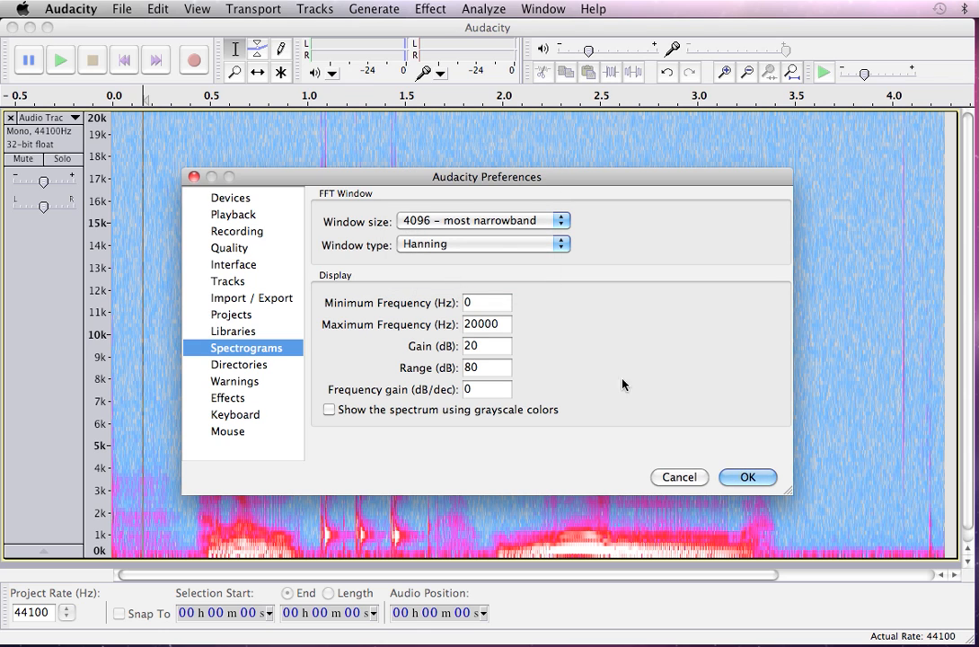
{"action": "left_click", "coordinate": [747, 478]}
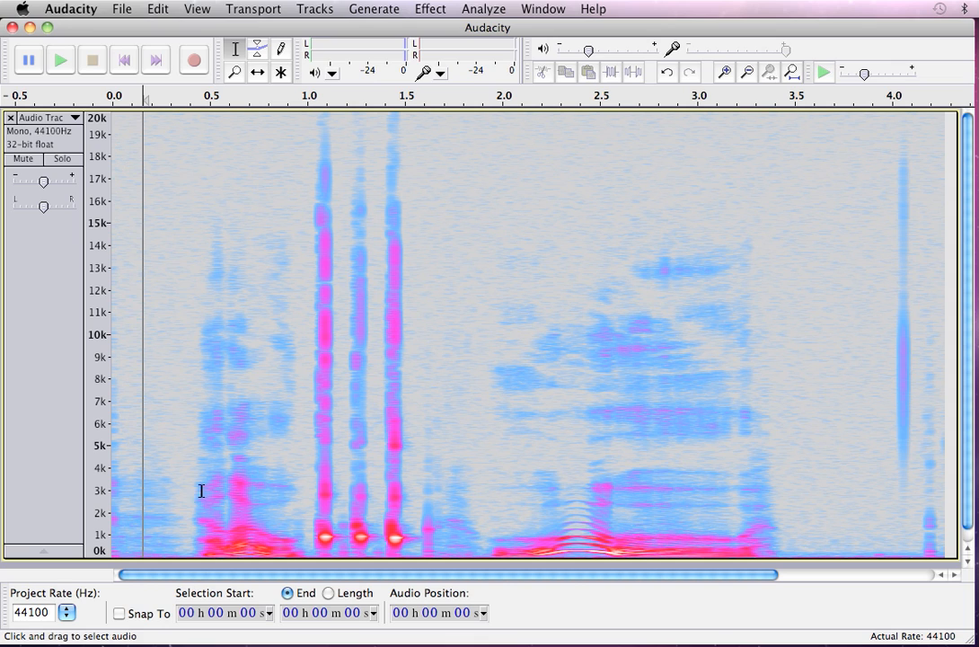
{"action": "mouse_move", "coordinate": [500, 492]}
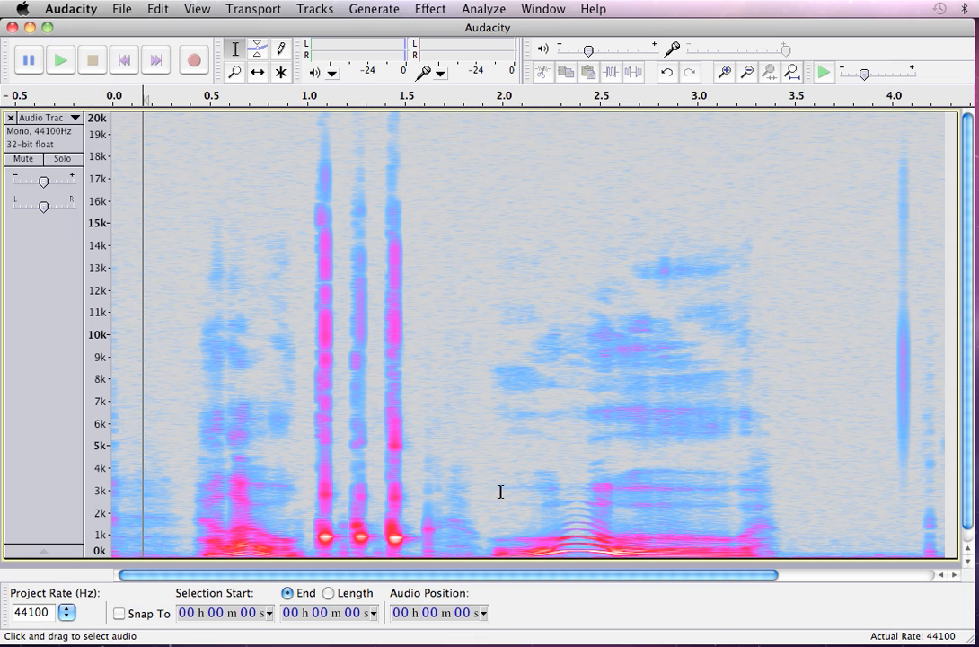
{"action": "mouse_move", "coordinate": [155, 521]}
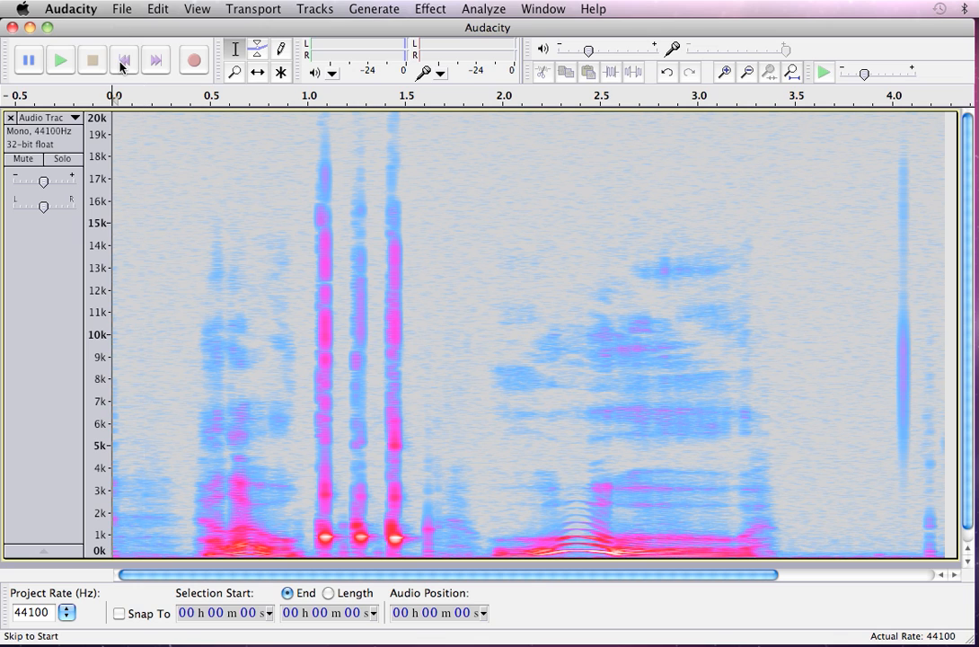
{"action": "left_click", "coordinate": [59, 59]}
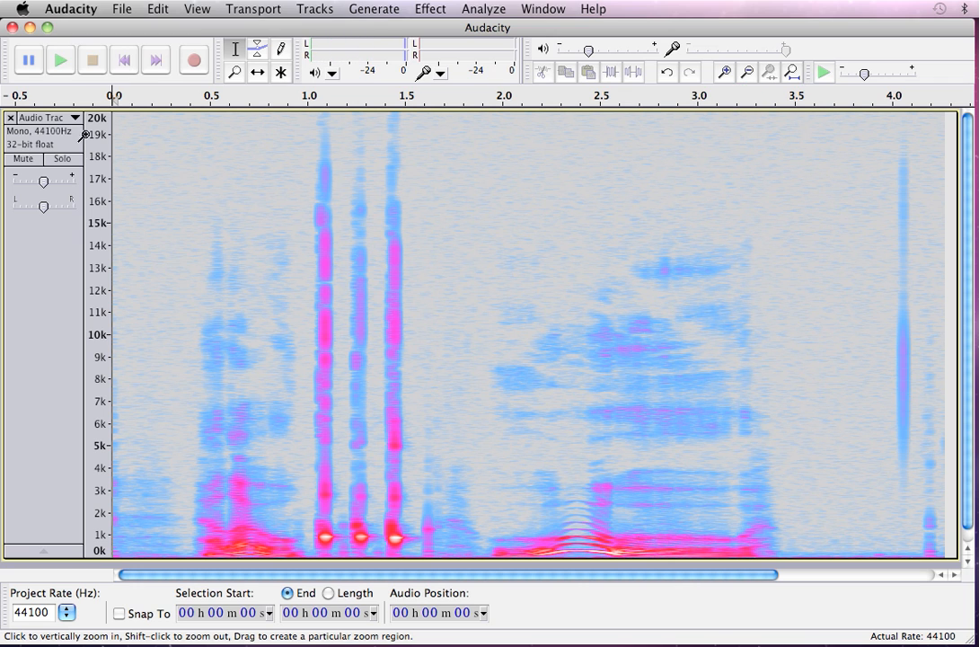
{"action": "mouse_move", "coordinate": [97, 474]}
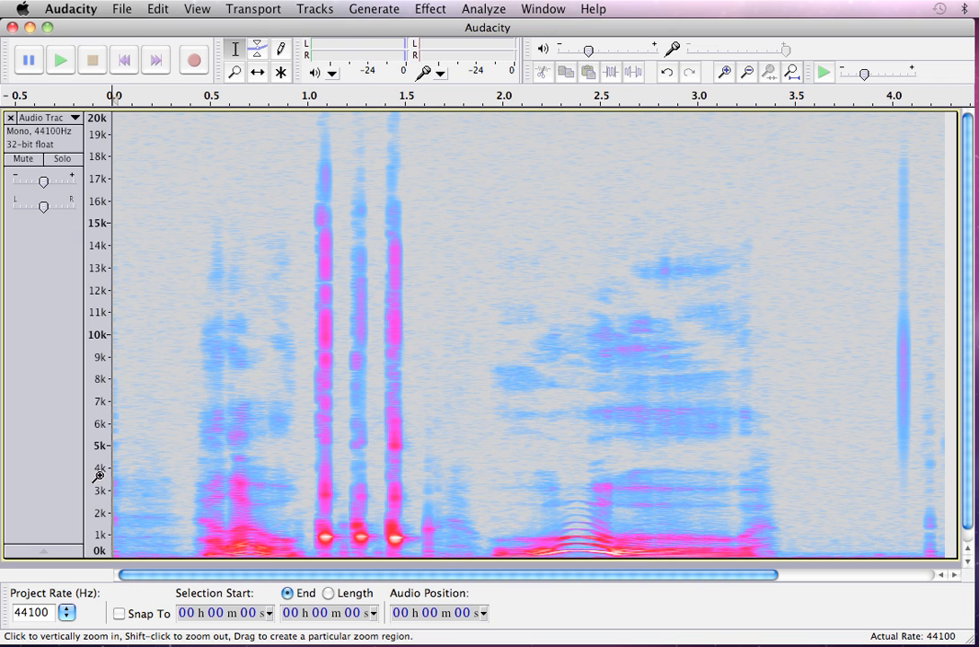
Zoom the vertical frequency ruler so the spectrogram shows only 0–5 kHz.
{"action": "left_click", "coordinate": [97, 481]}
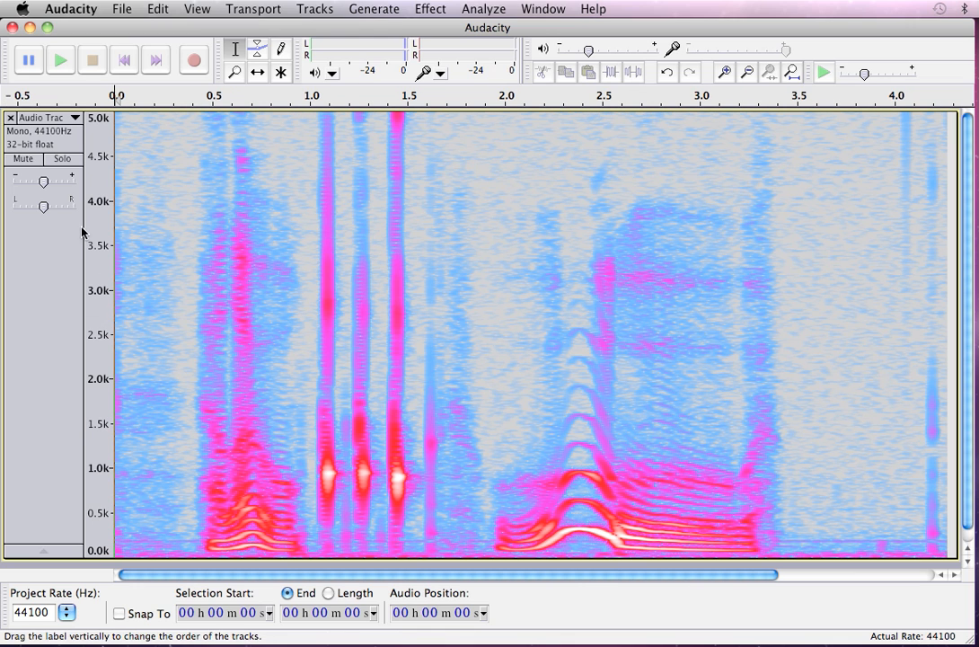
{"action": "mouse_move", "coordinate": [133, 561]}
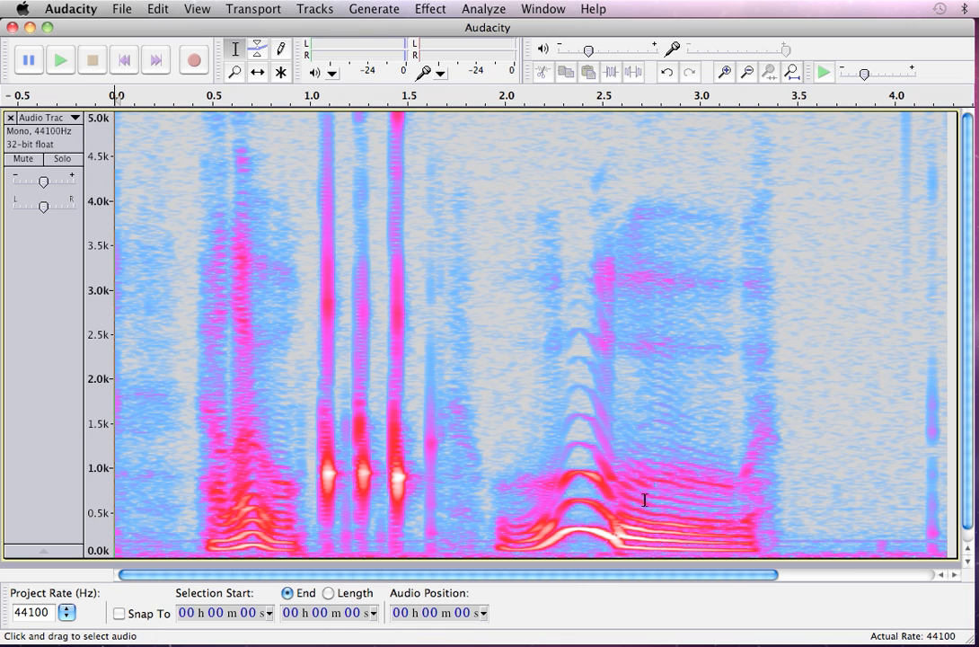
{"action": "mouse_move", "coordinate": [676, 481]}
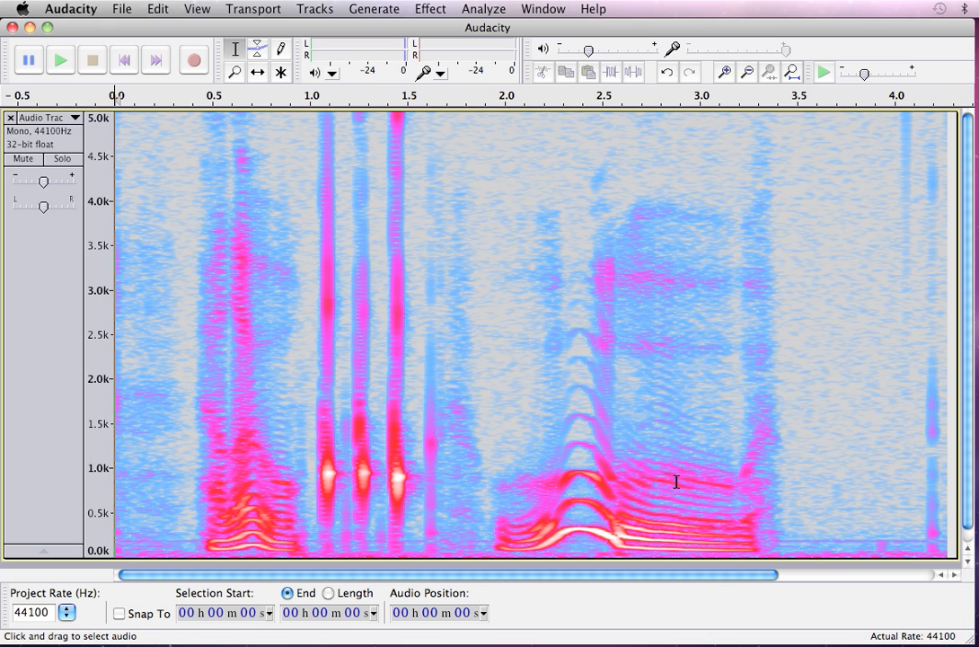